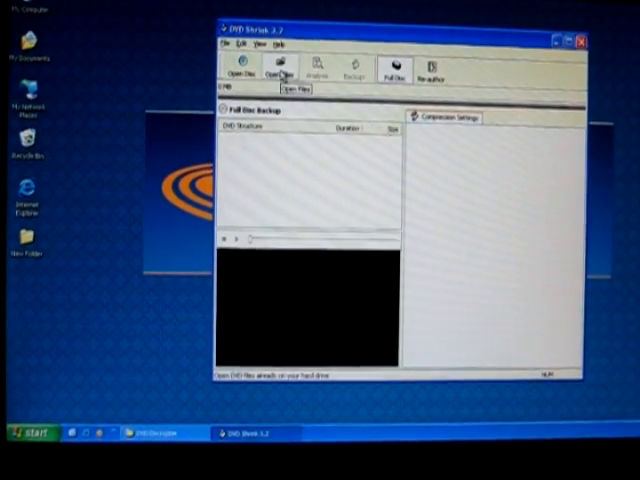
Load the DVD's files from the chosen drive folder so its titles are listed
left_click(280, 66)
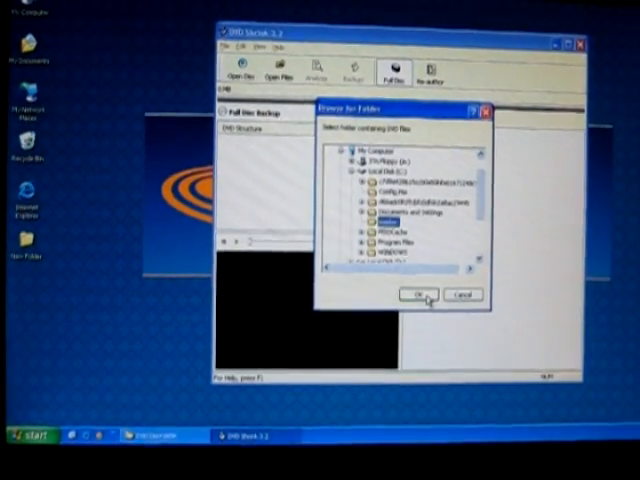
left_click(416, 294)
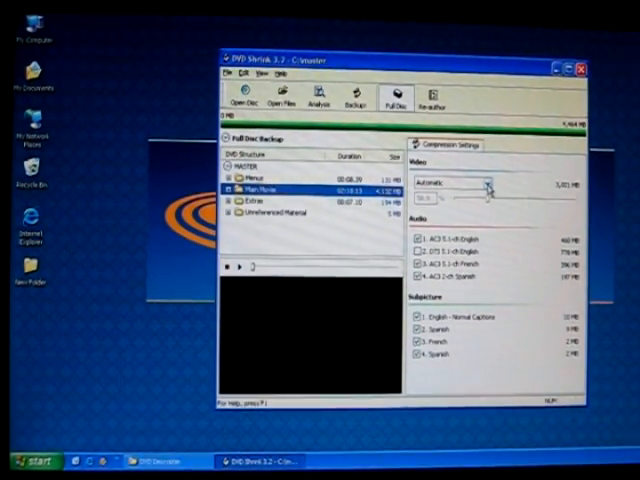
Set the main movie's video compression to Custom Ratio
left_click(484, 184)
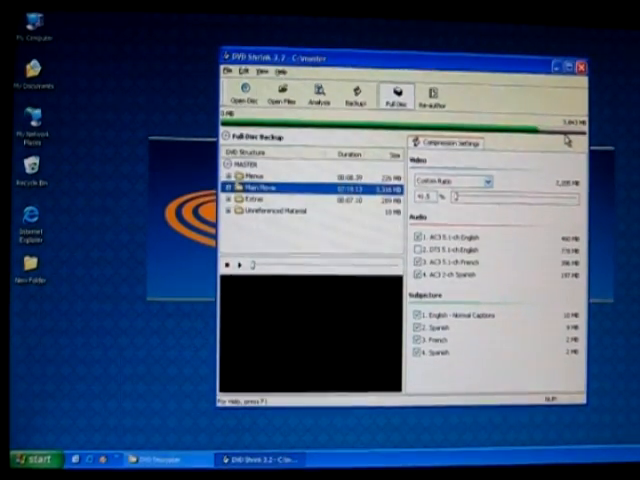
left_click(456, 182)
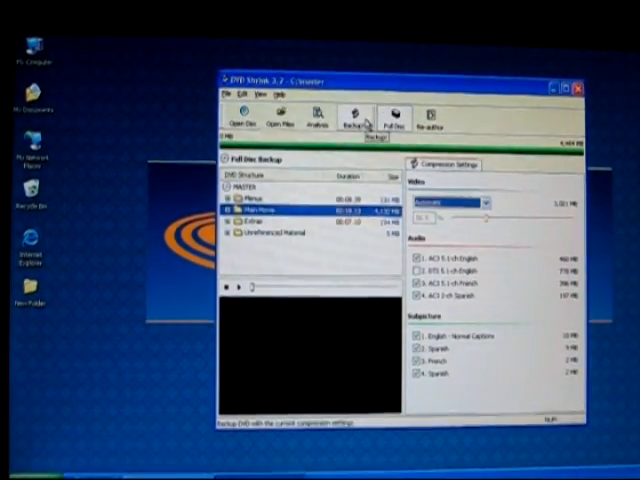
Review the backup Quality, Options and Burn settings and label the volume TEST
left_click(352, 118)
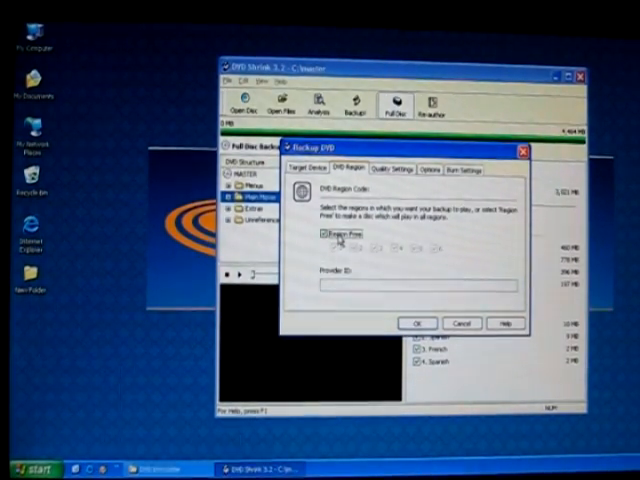
left_click(392, 170)
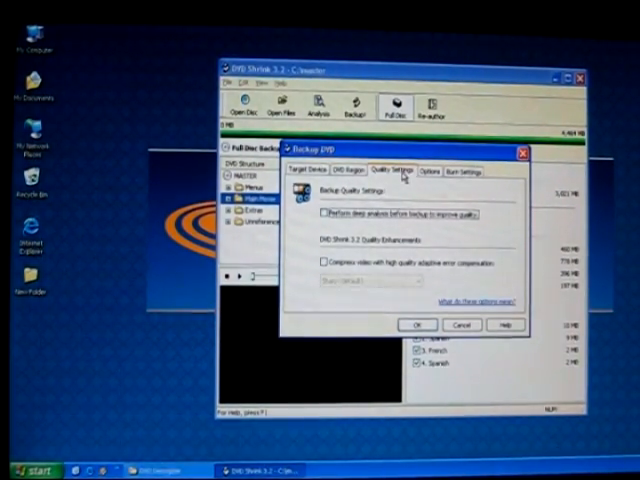
left_click(430, 170)
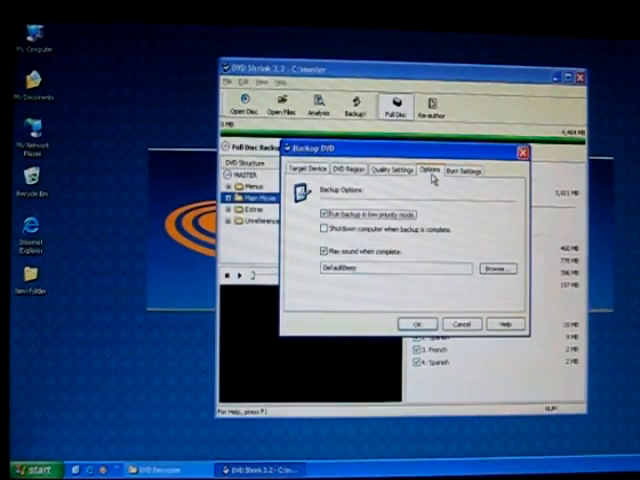
left_click(460, 168)
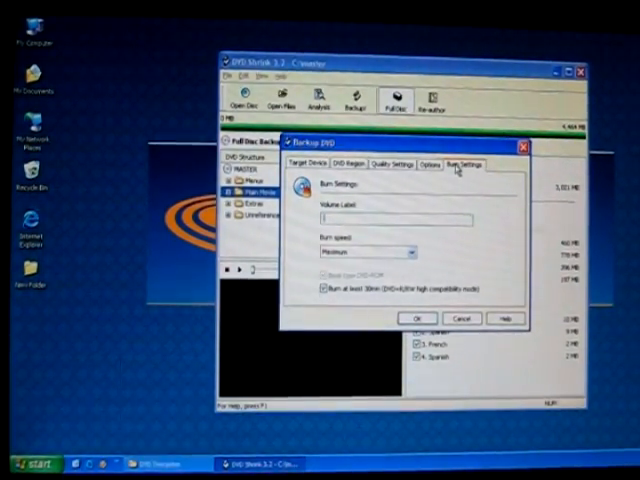
type("TEST")
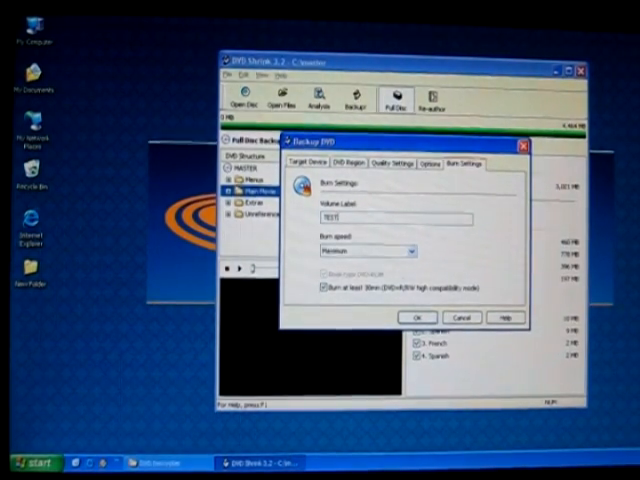
left_click(410, 252)
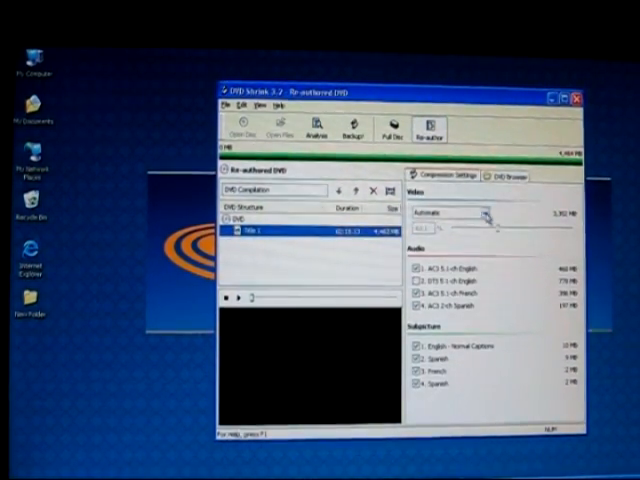
Set the added title's video compression to Automatic and return to the DVD Browser list
left_click(490, 212)
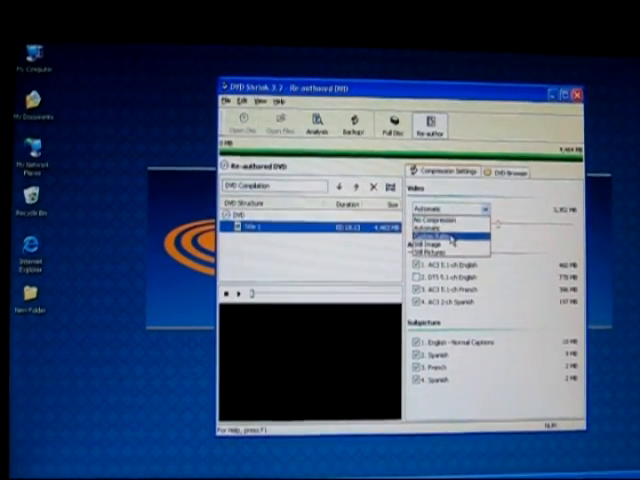
left_click(452, 204)
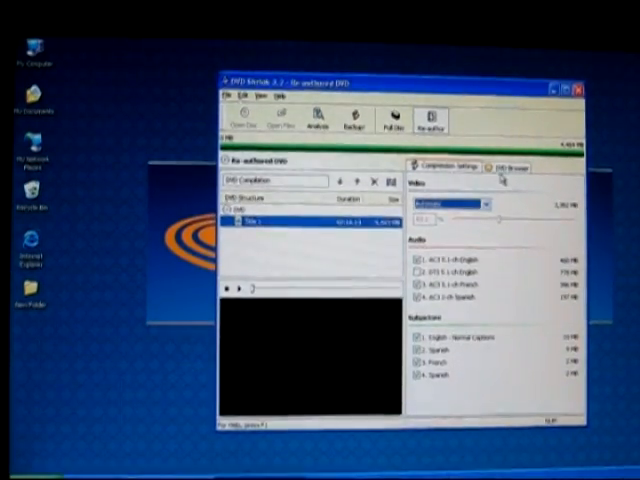
left_click(508, 168)
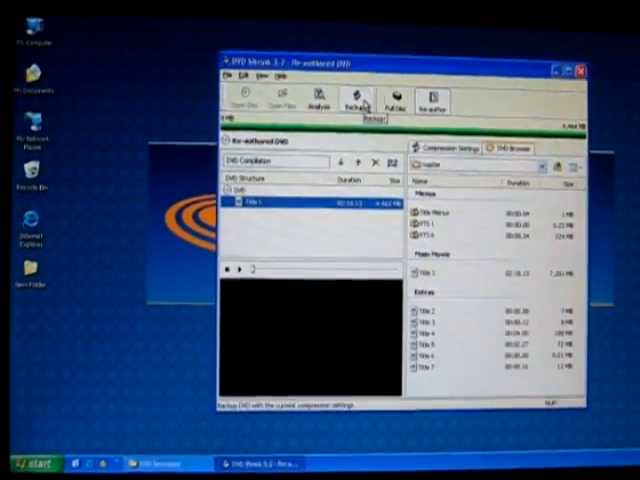
Review the Region, Quality, Options and Burn settings for the one-title backup and list burn speeds
left_click(356, 98)
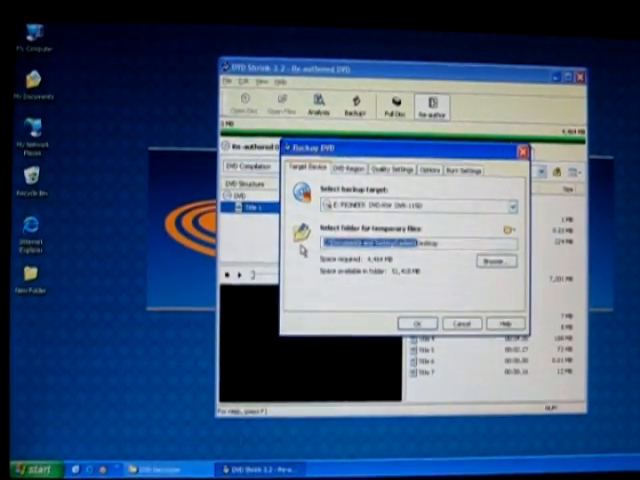
left_click(352, 172)
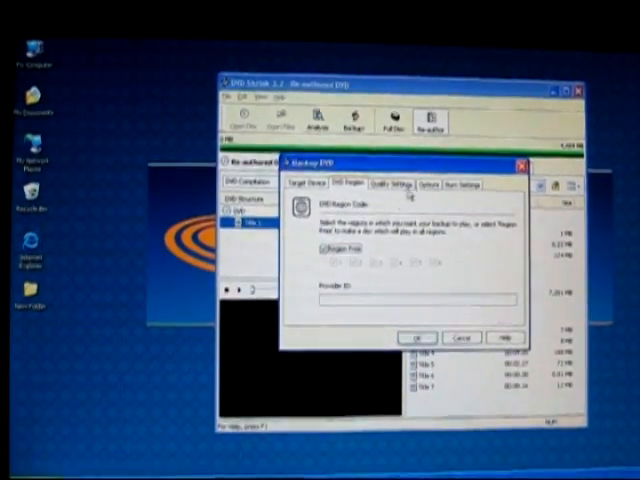
left_click(390, 172)
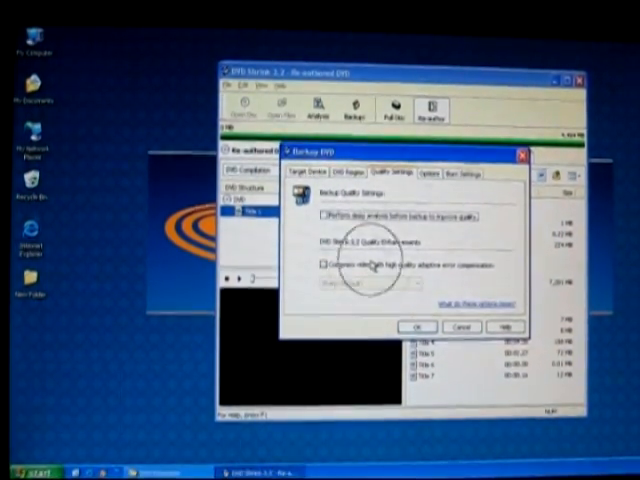
left_click(432, 188)
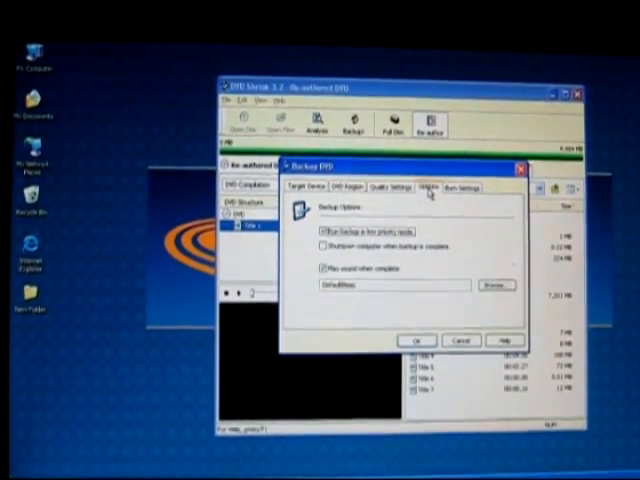
left_click(460, 180)
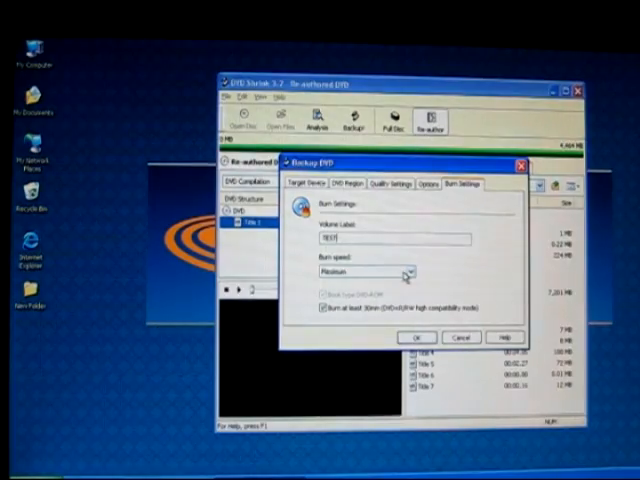
left_click(408, 272)
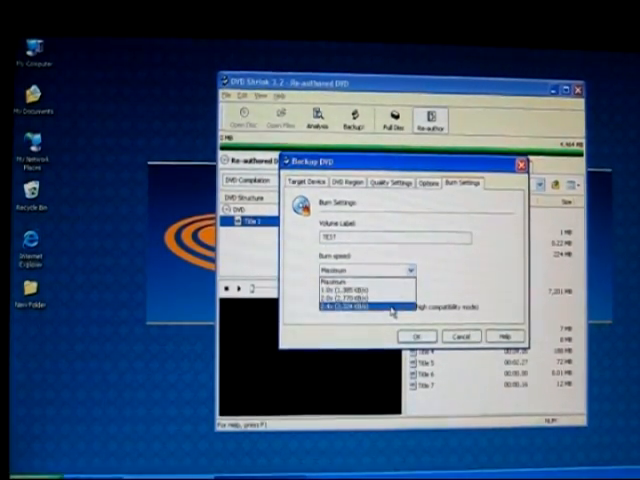